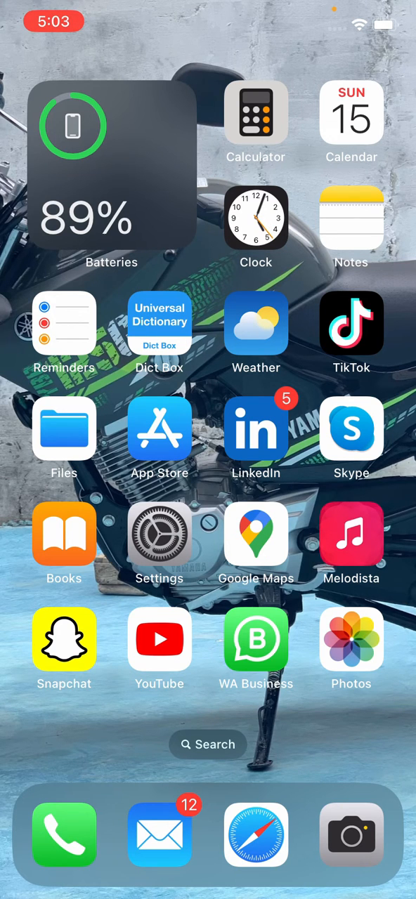
In WA Business, go to Settings and then the Chats settings
left_click(256, 639)
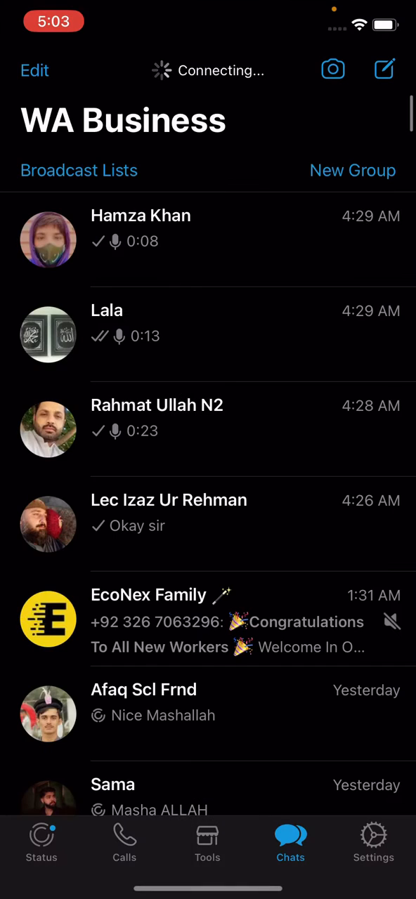
left_click(373, 843)
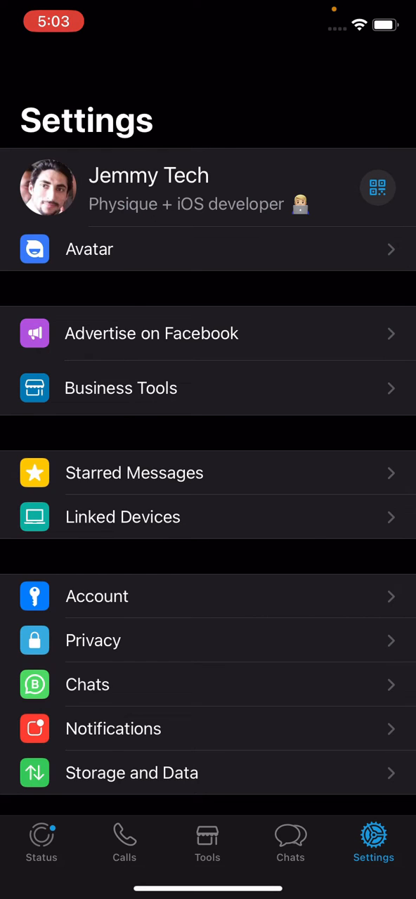
left_click(87, 684)
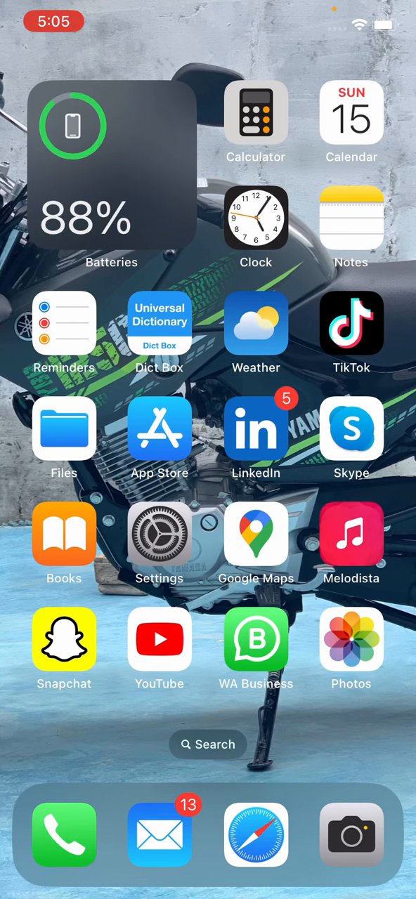
In Settings check the Apple ID iCloud storage overview, then go to General > iPhone Storage
left_click(159, 535)
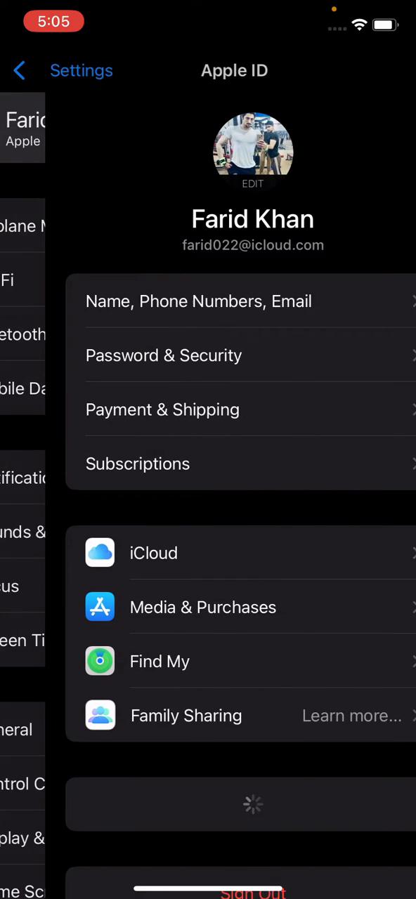
left_click(153, 553)
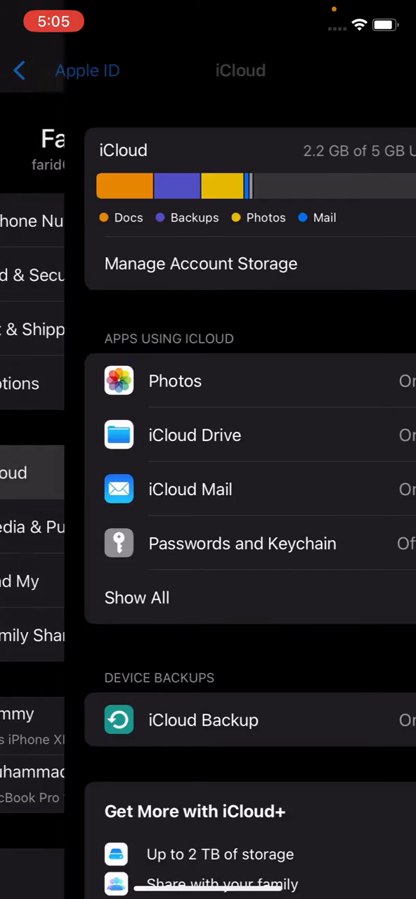
left_click(20, 71)
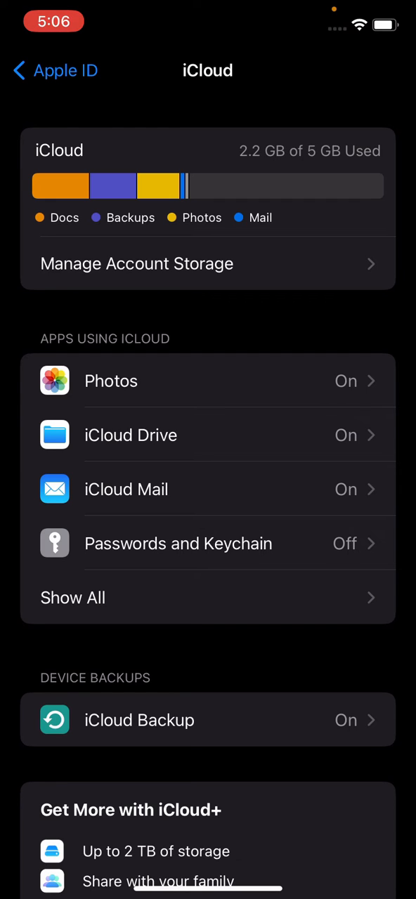
left_click(54, 70)
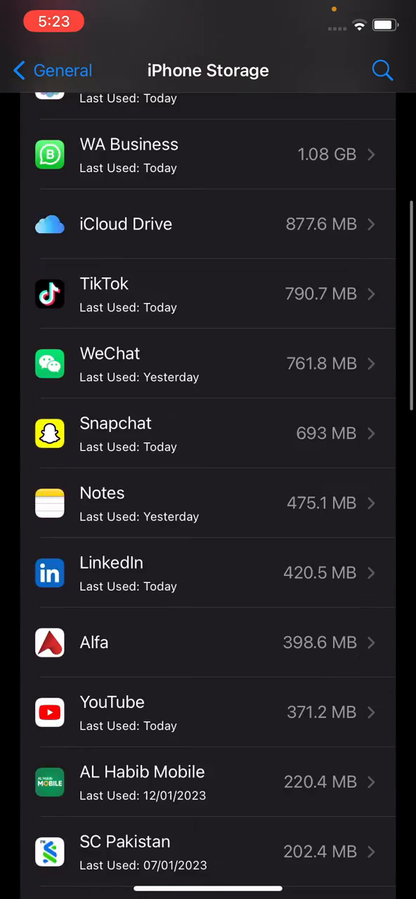
From iPhone Storage, bring up WA Business's detail page showing 139.9 MB app size and 941.2 MB data
left_click(211, 154)
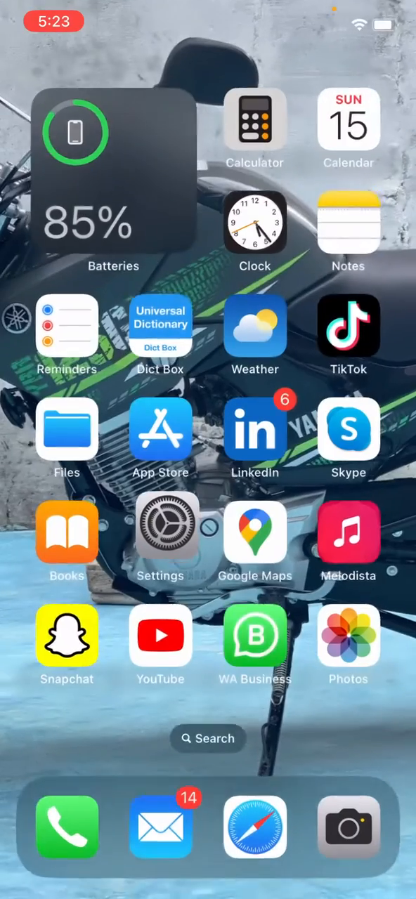
left_click(256, 635)
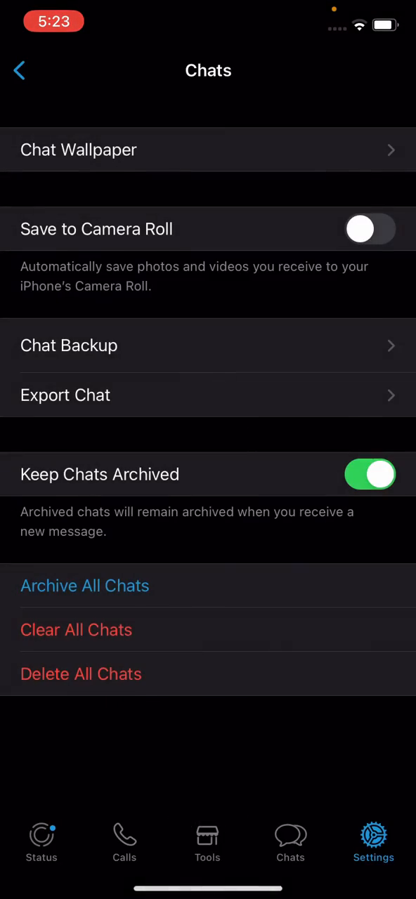
left_click(289, 842)
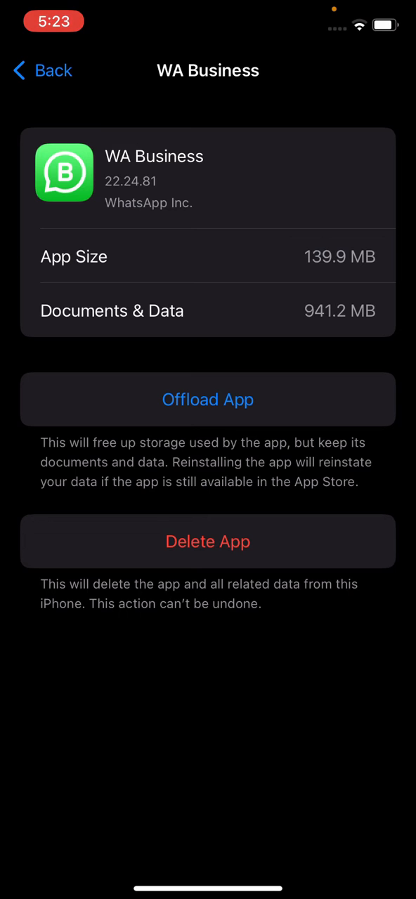
Offload WA Business keeping its data, reinstall it, then start Chat Backup to iCloud
left_click(208, 399)
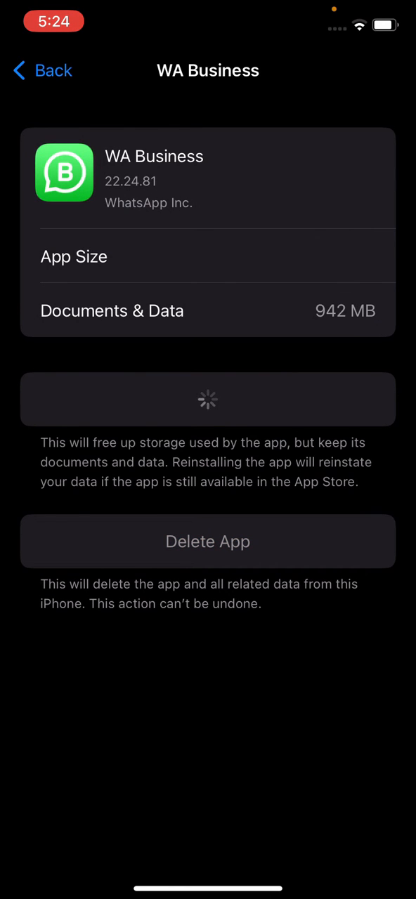
left_click(208, 399)
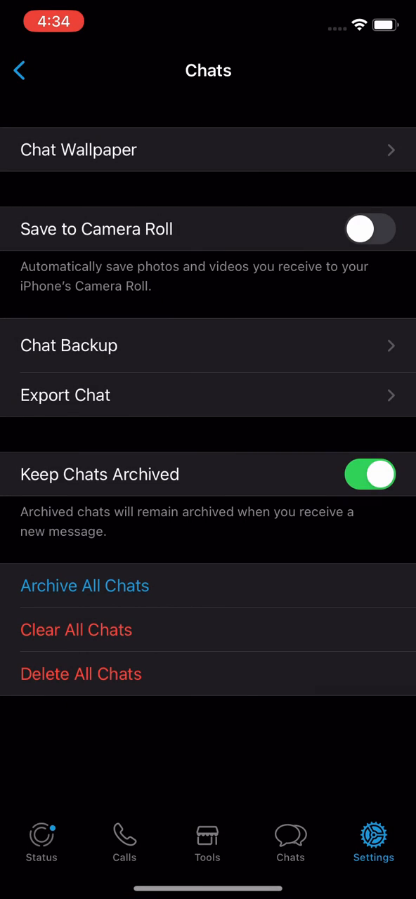
left_click(68, 346)
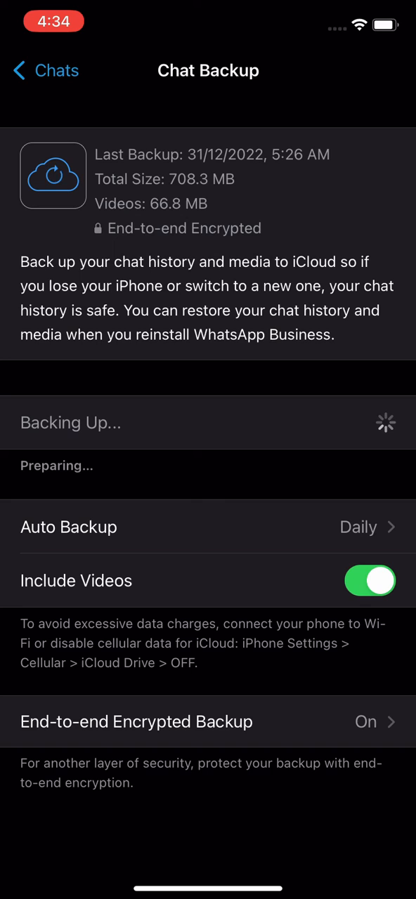